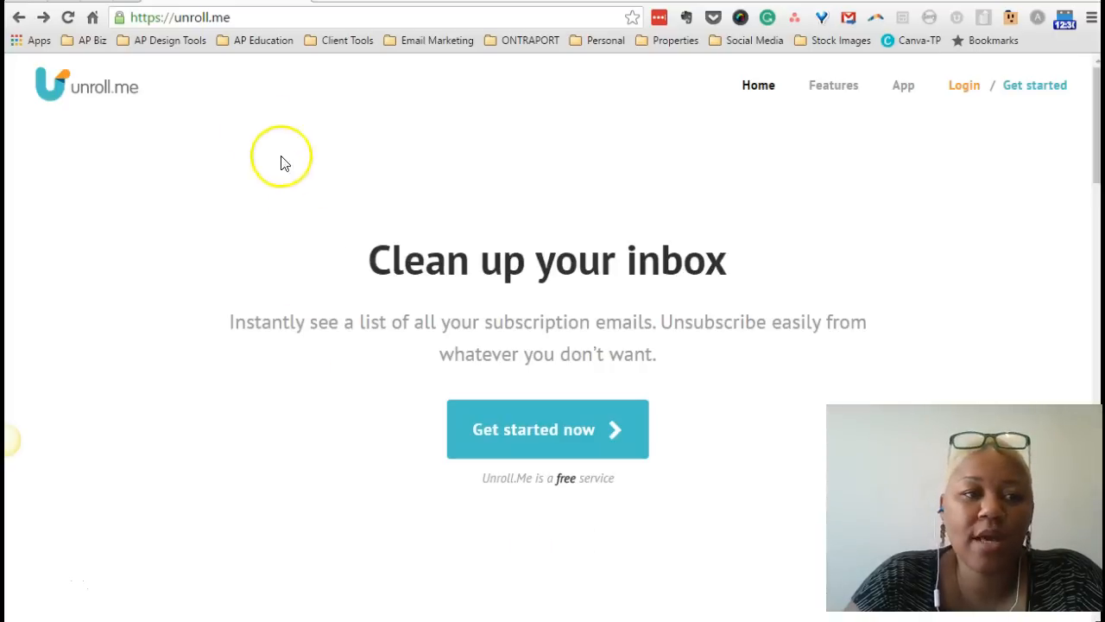
mouse_move(223, 78)
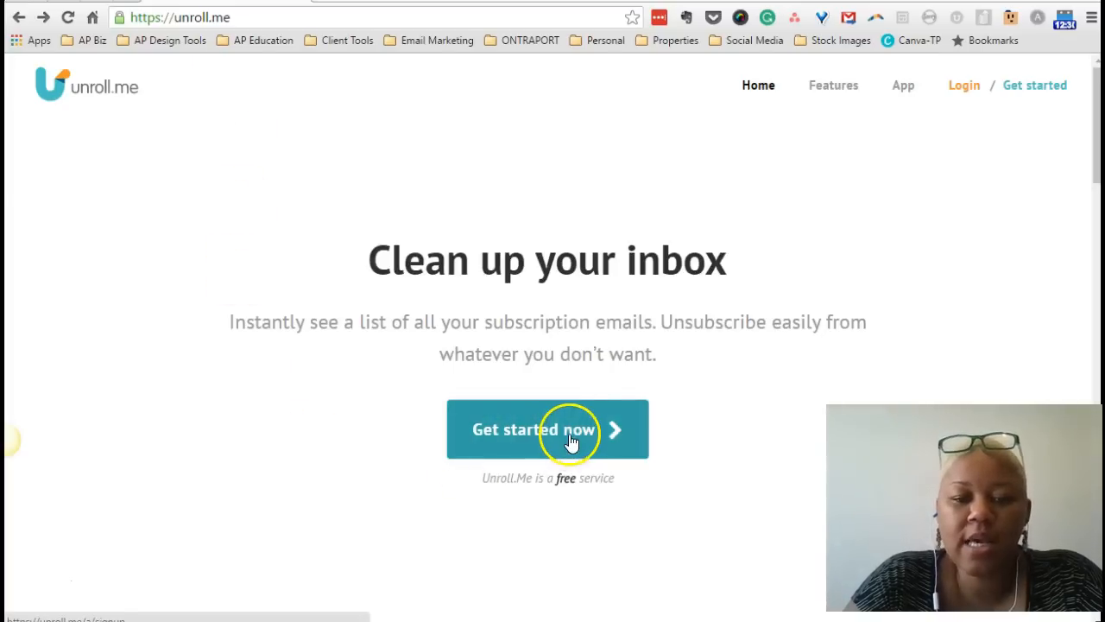
Start signup via 'Get started now', enter the email, agree to the terms and continue
click(547, 428)
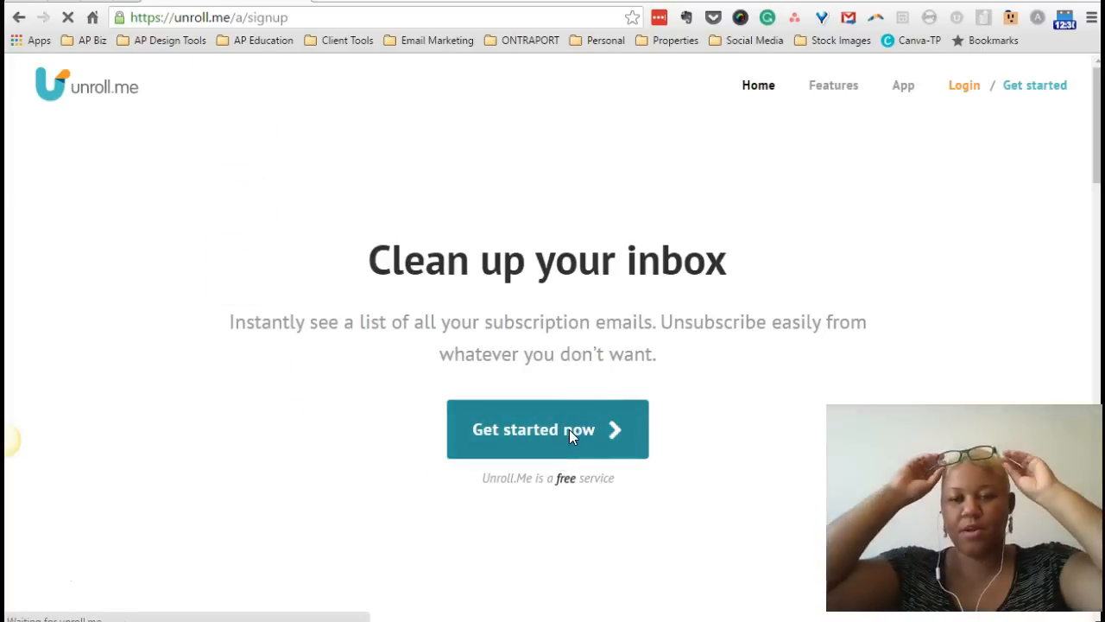
click(548, 428)
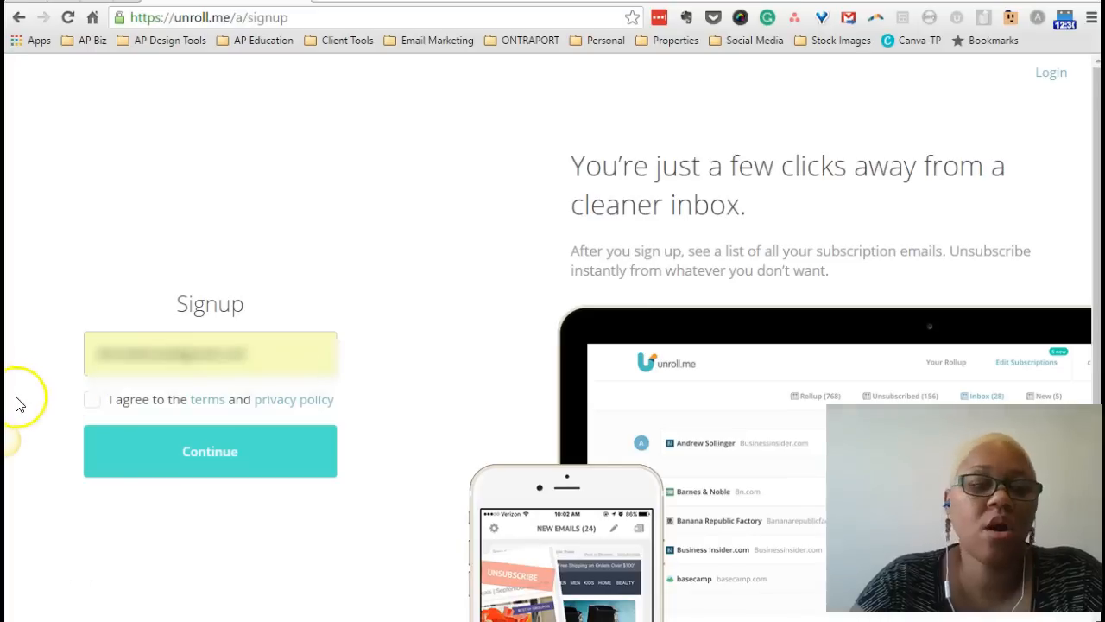
click(93, 399)
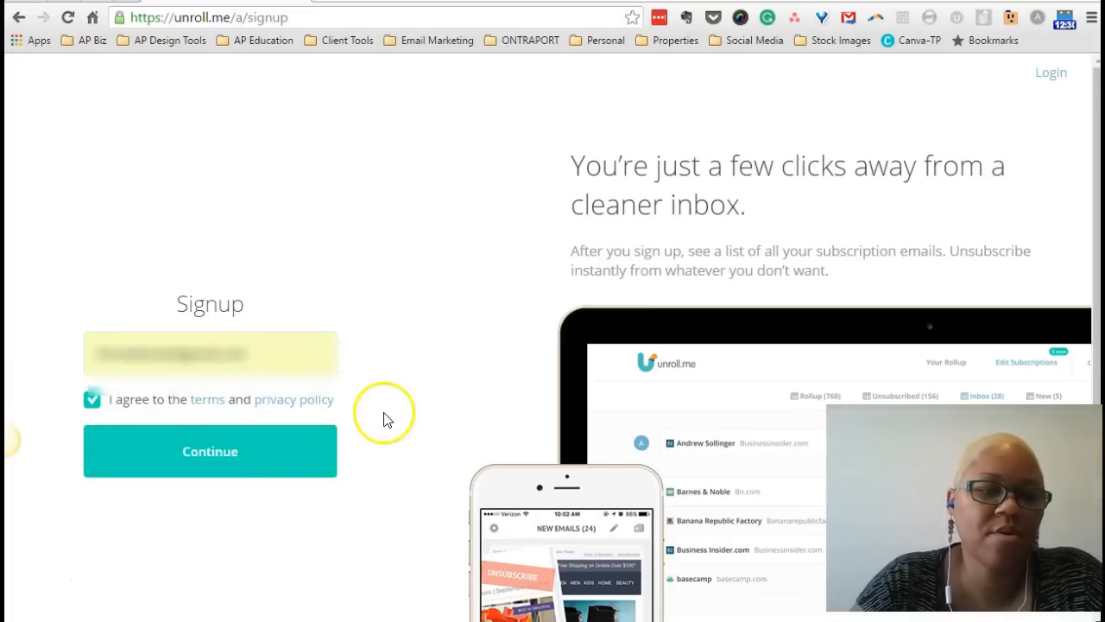
click(209, 451)
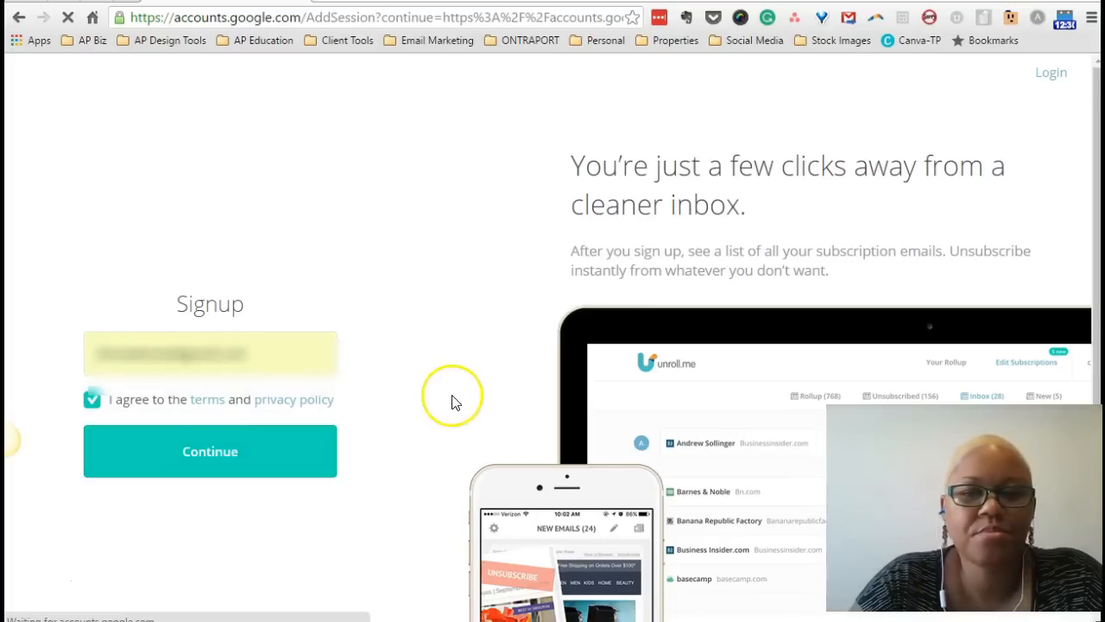
Sign in to Google, postpone the security review, and allow Unroll.me access to mail and contacts
click(211, 451)
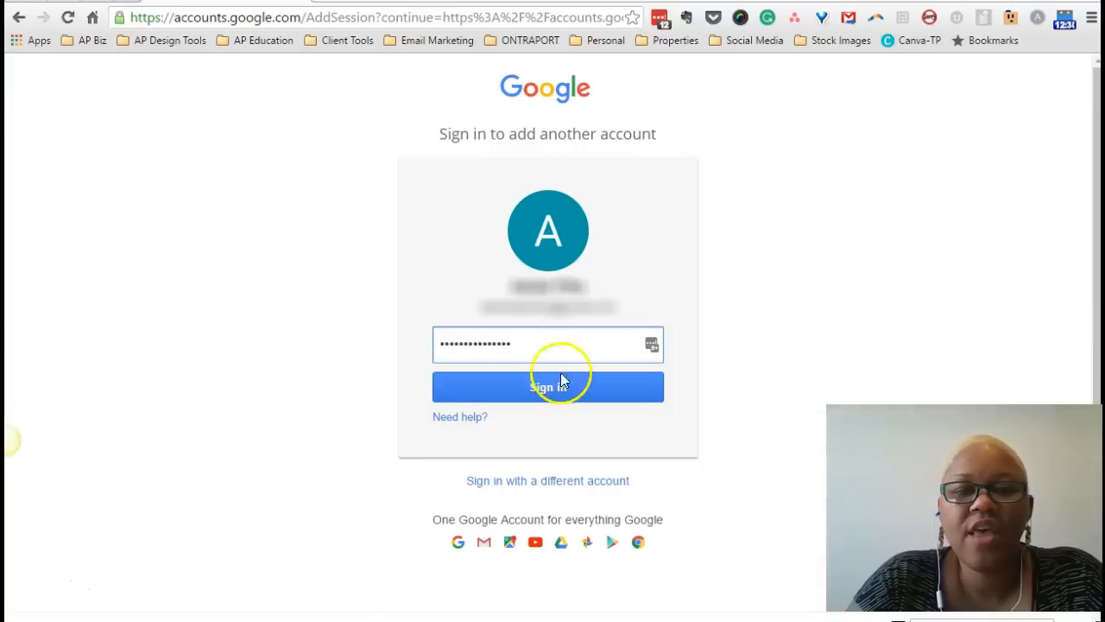
click(651, 343)
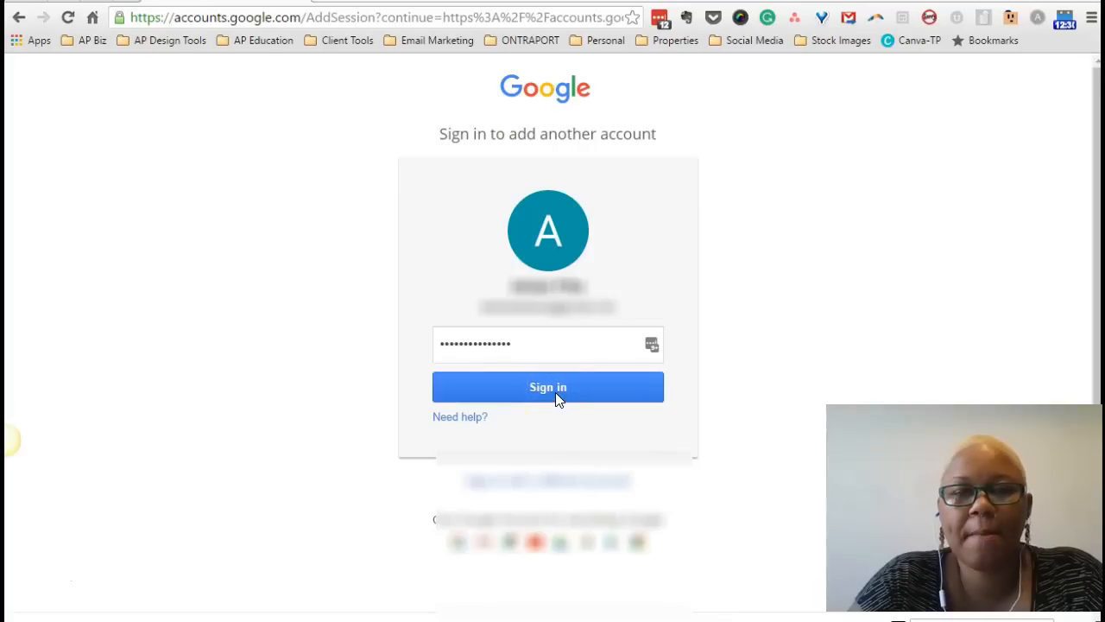
click(548, 387)
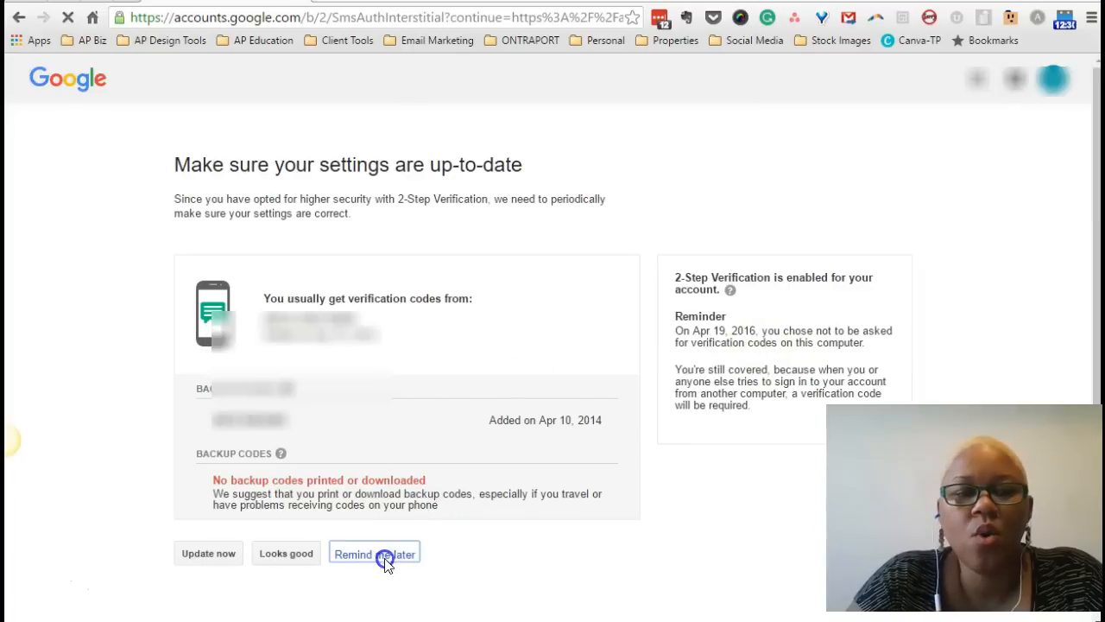
click(375, 553)
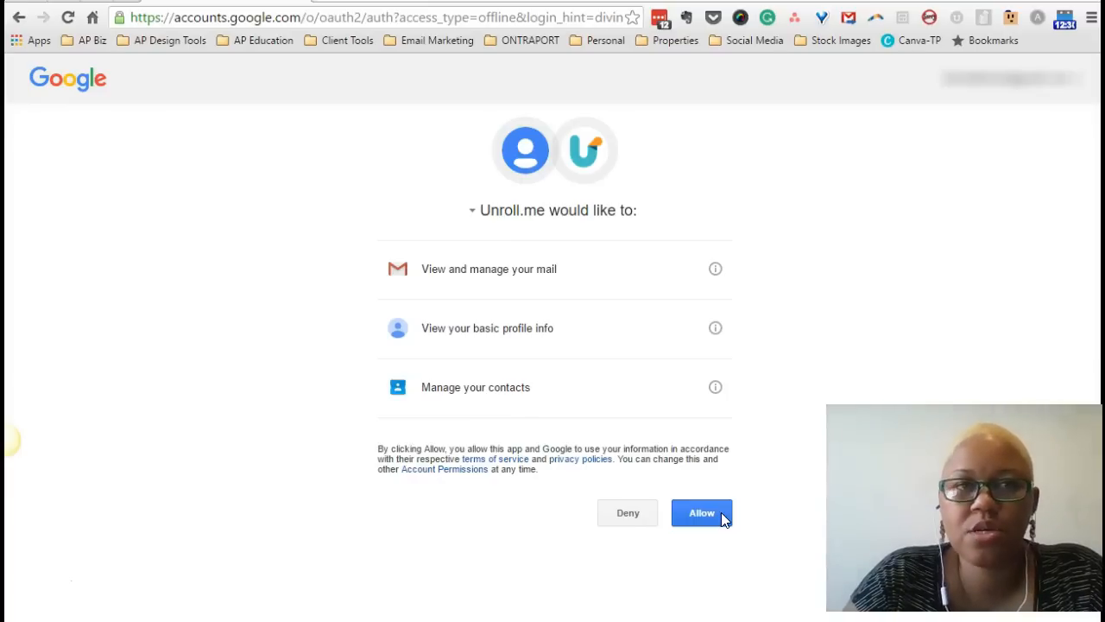
click(701, 511)
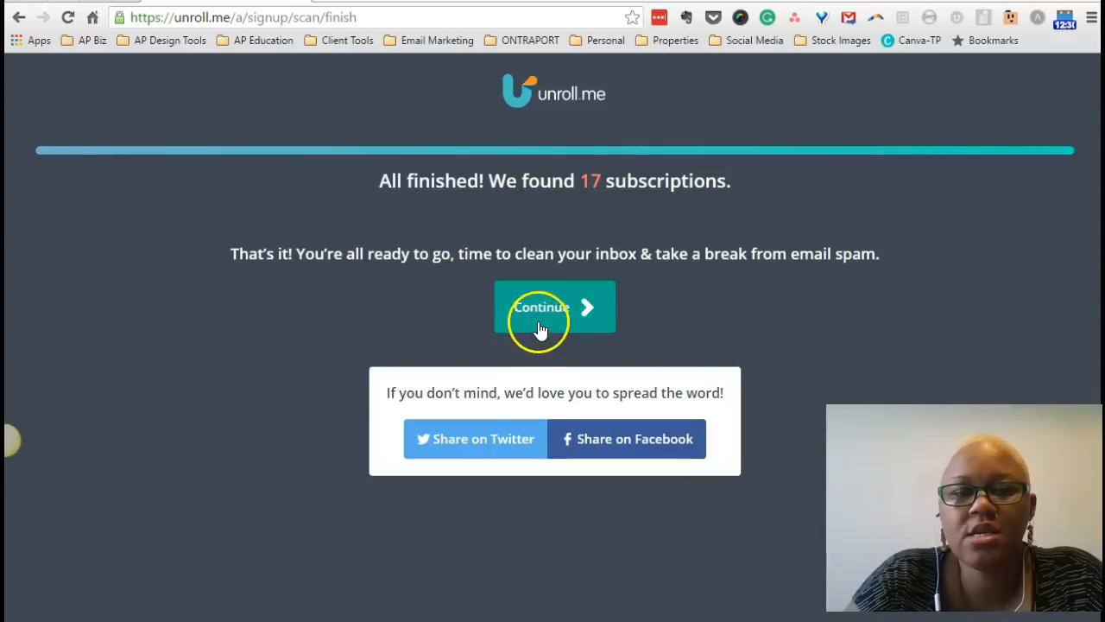
Continue past the 'All finished' scan page and browse the found subscriptions list
click(555, 307)
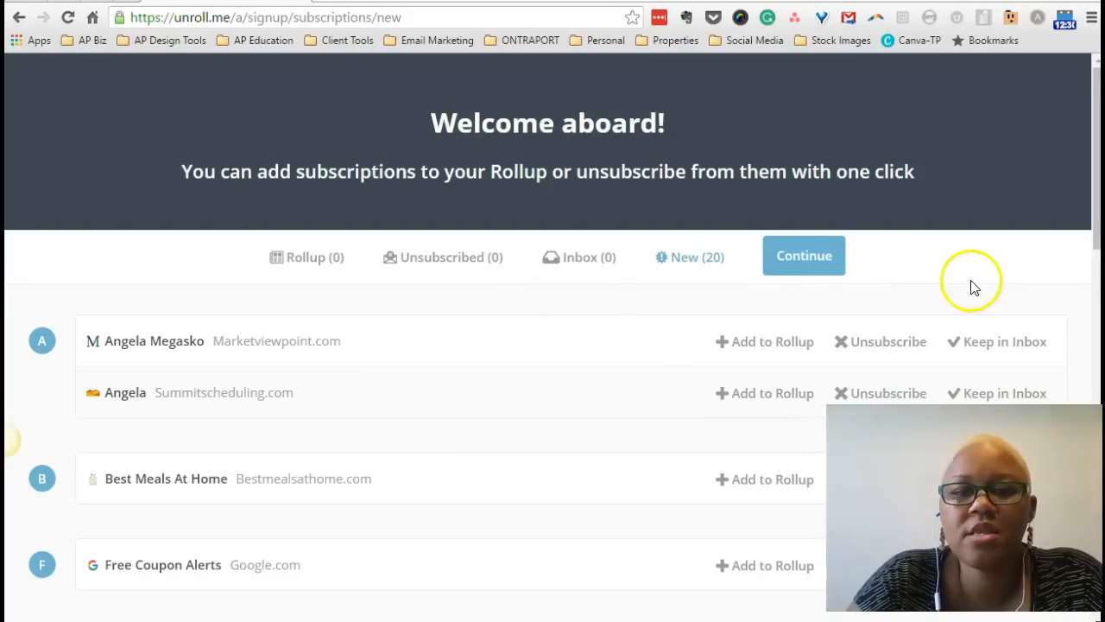
scroll(down, 3)
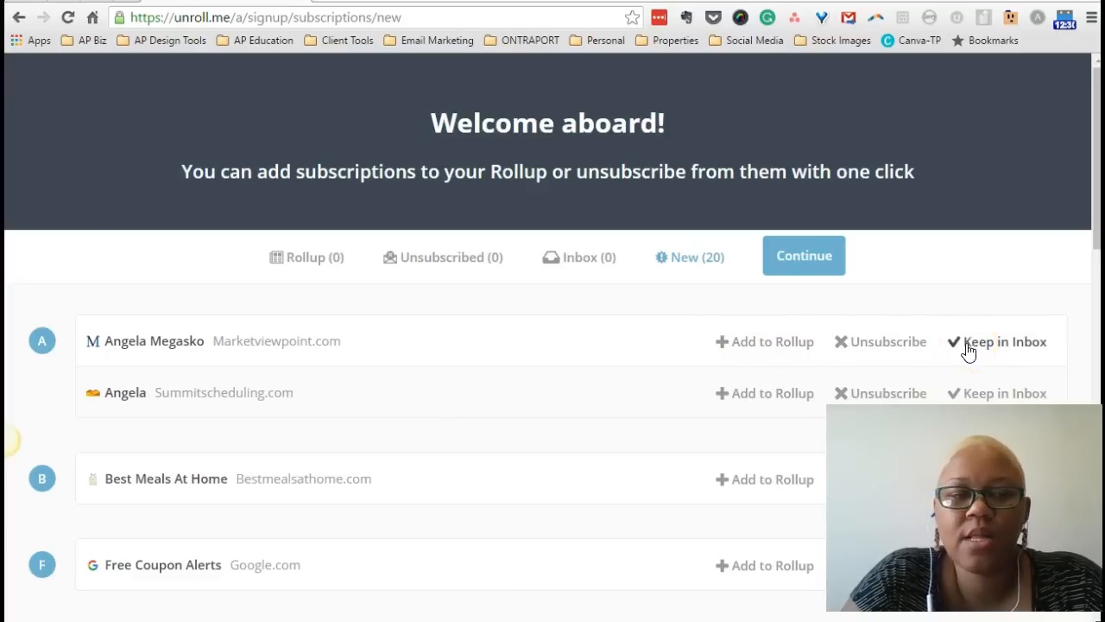
click(1005, 342)
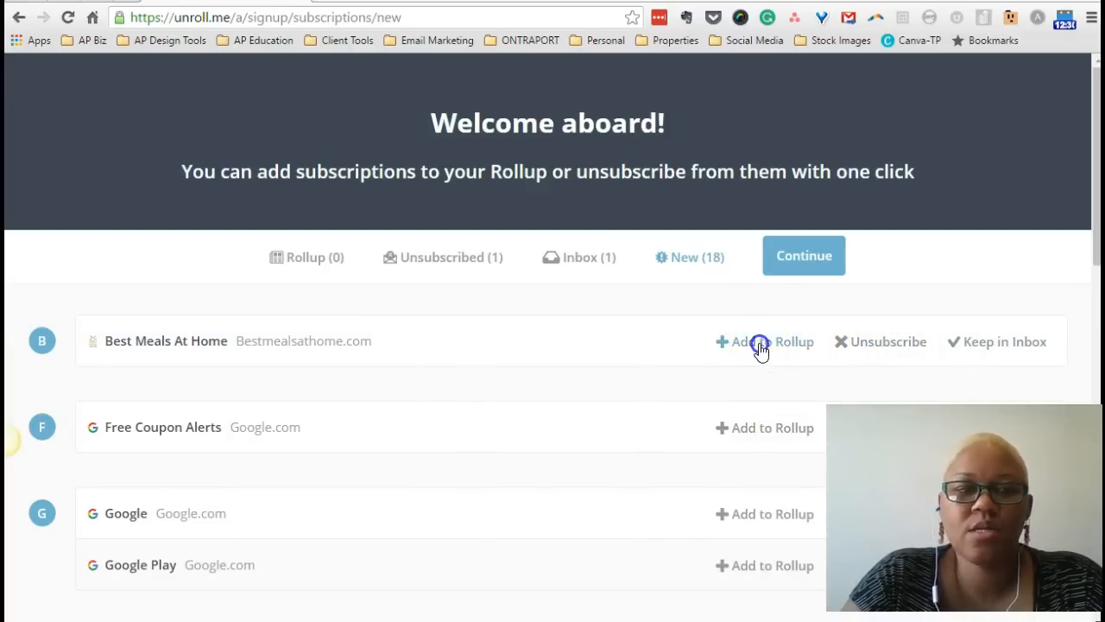
click(764, 341)
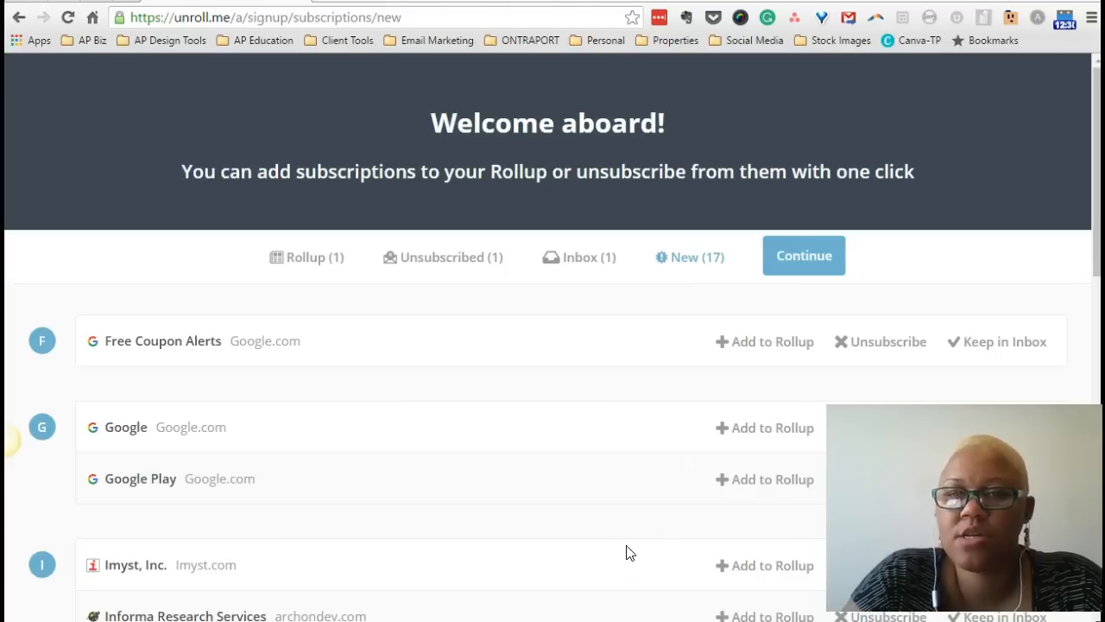
click(803, 255)
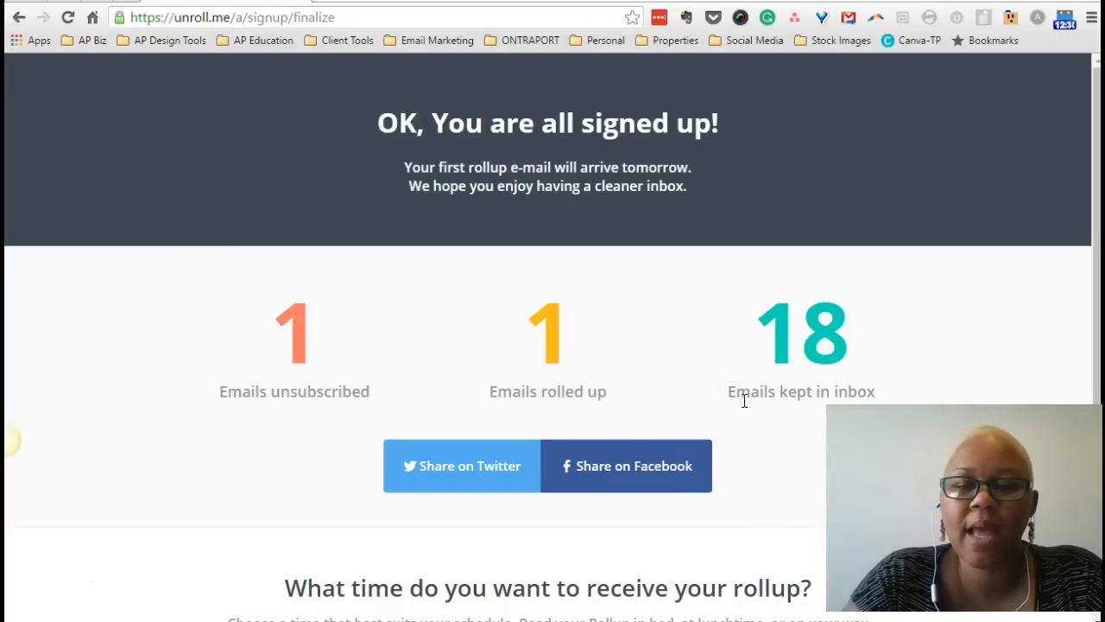
Choose Evening as the rollup delivery time and finish the signup
scroll(down, 3)
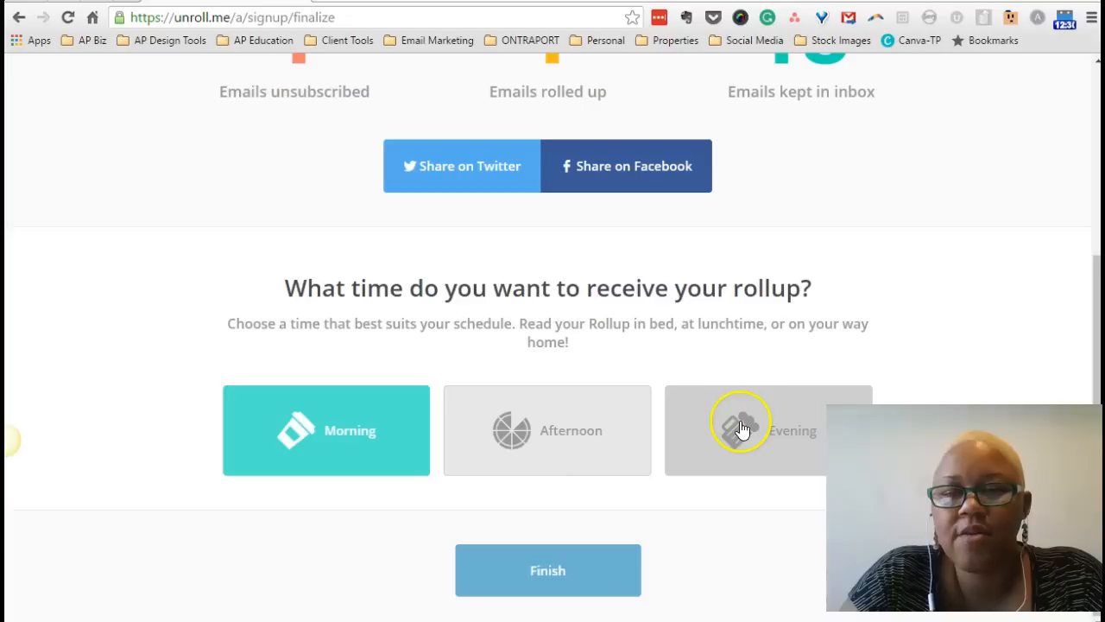
click(767, 430)
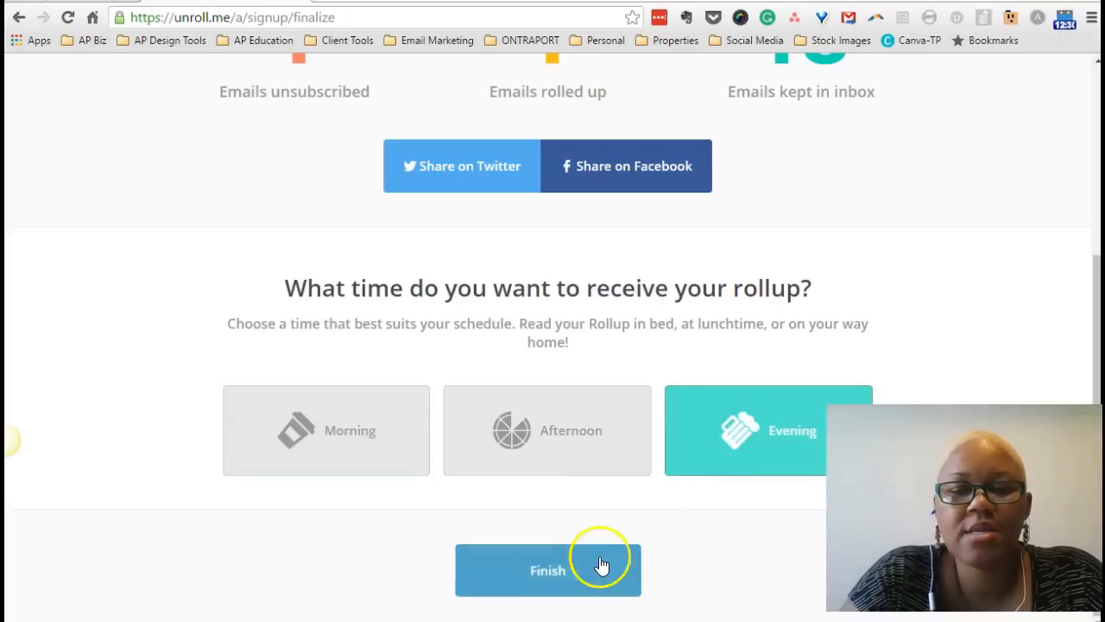
click(547, 570)
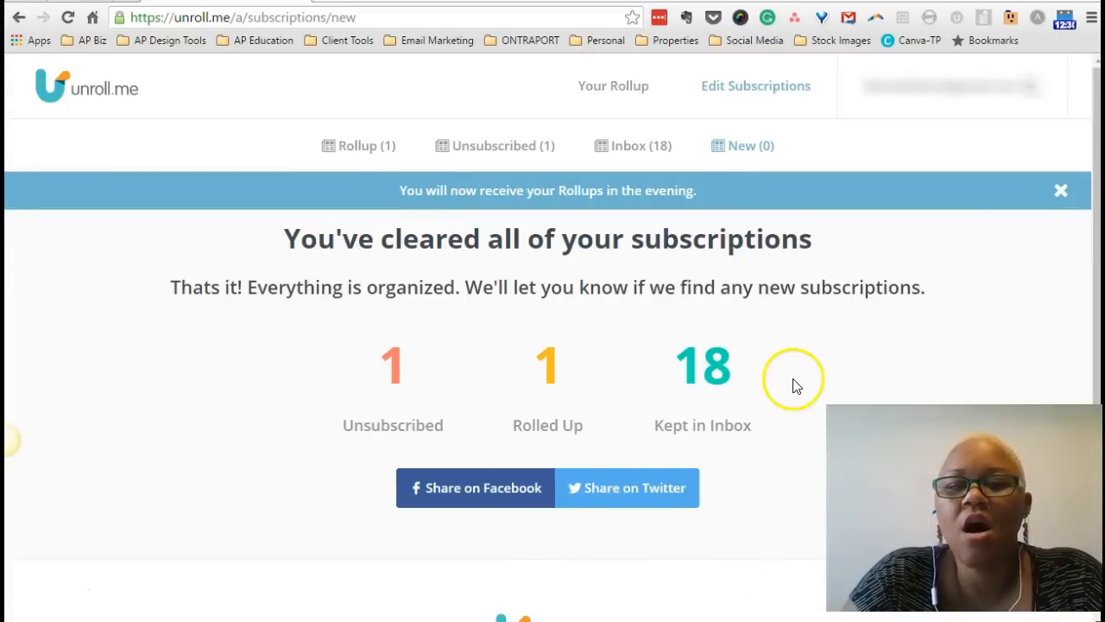
mouse_move(805, 383)
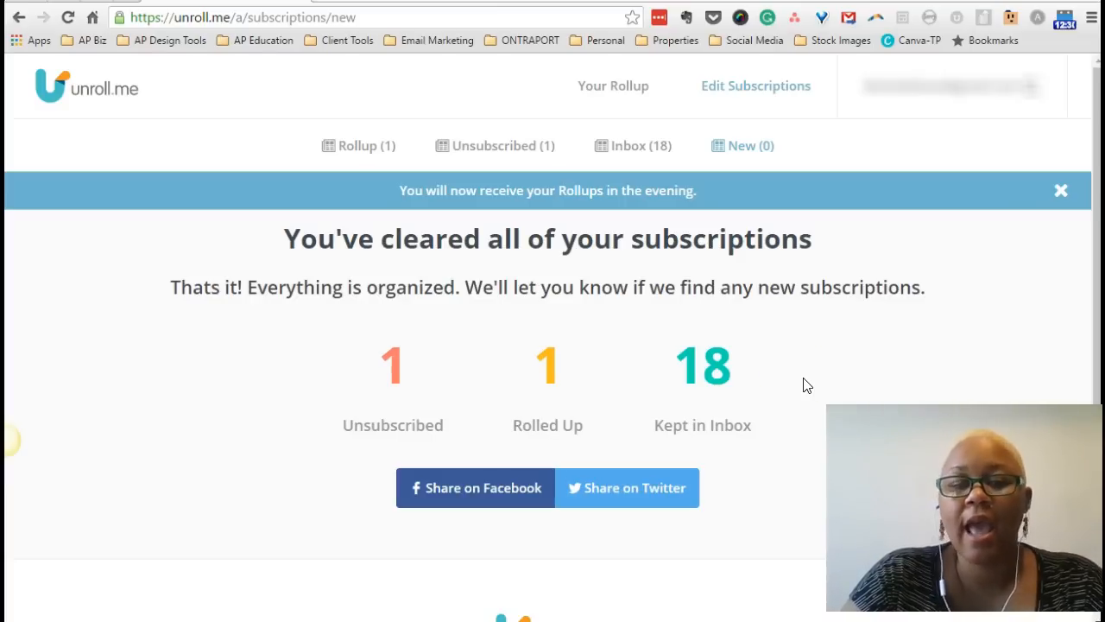
mouse_move(774, 366)
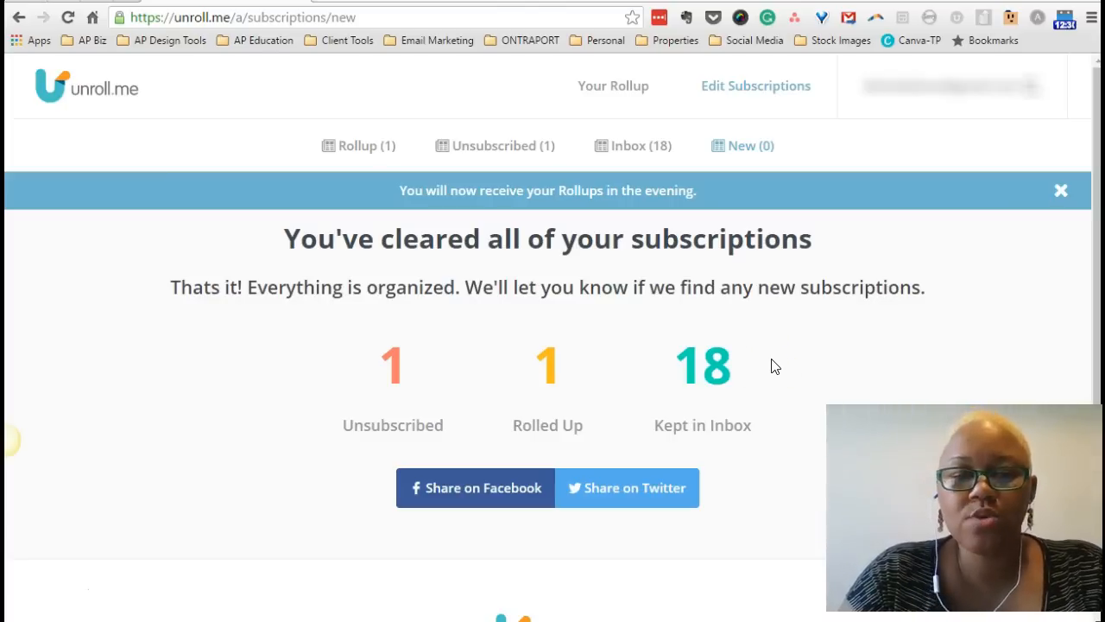
Reach the footer of the summary page and go to the FAQ page
scroll(down, 3)
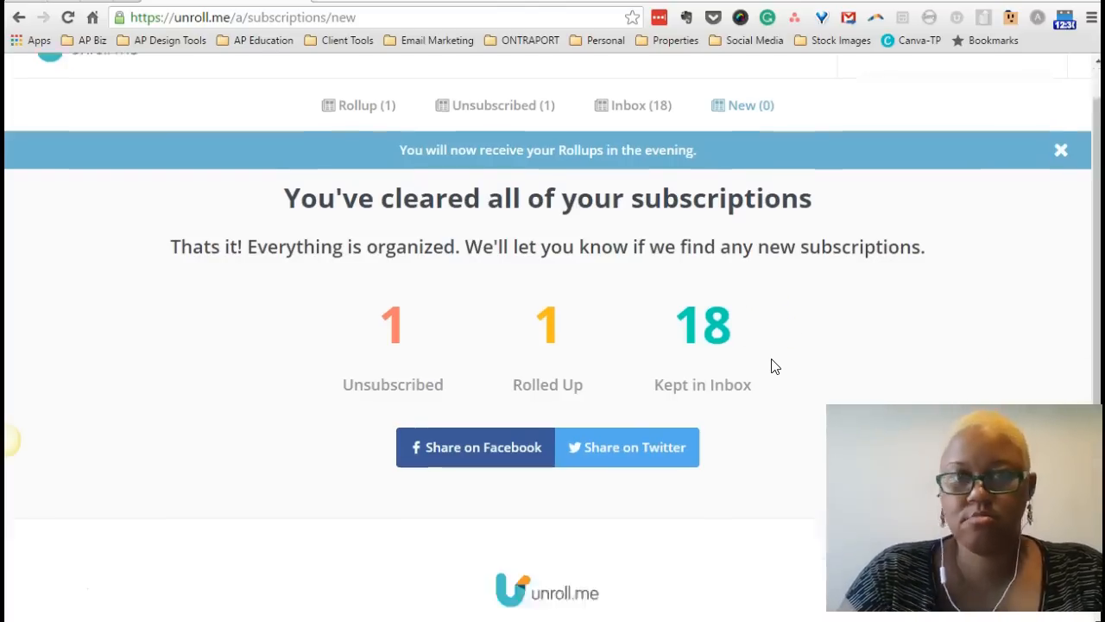
scroll(down, 3)
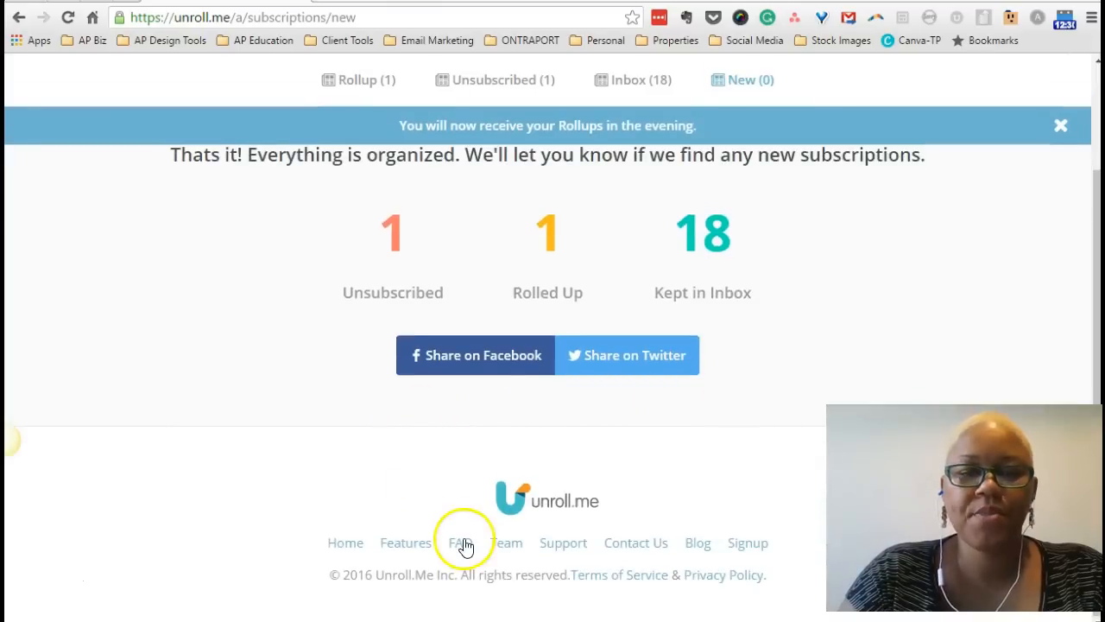
click(463, 542)
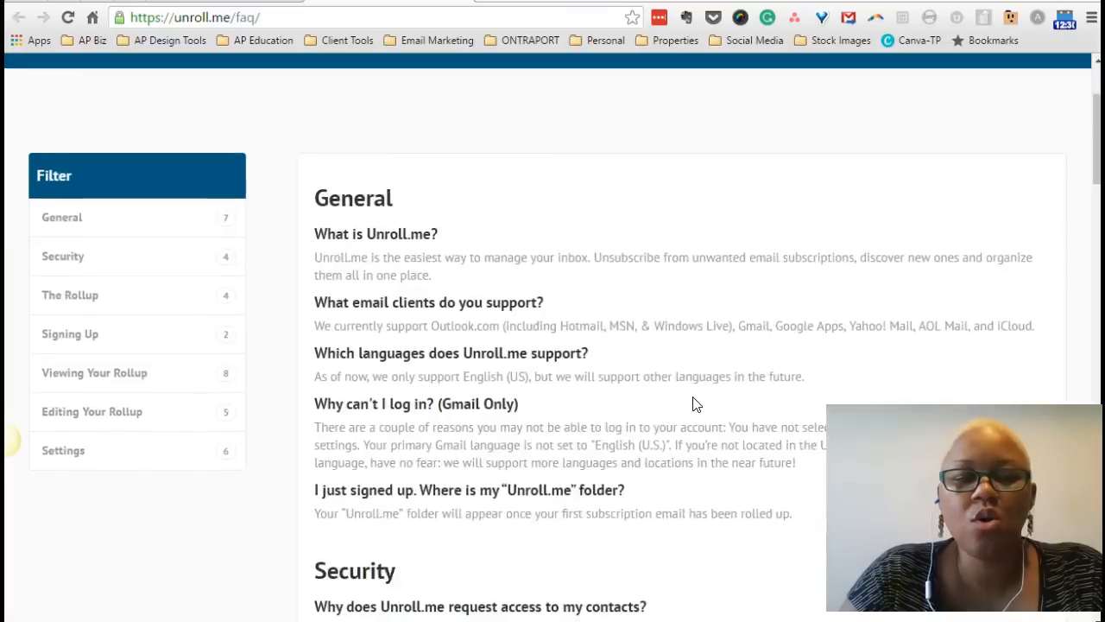
Scroll the FAQ down to the Editing Your Rollup answer on how unsubscribing works
scroll(down, 3)
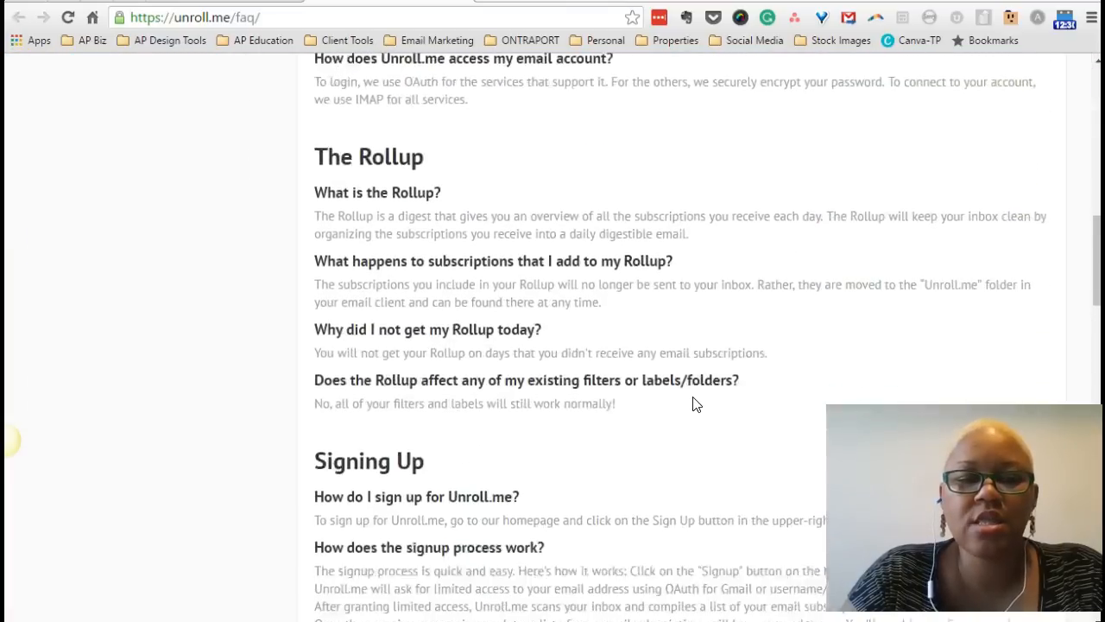
scroll(down, 3)
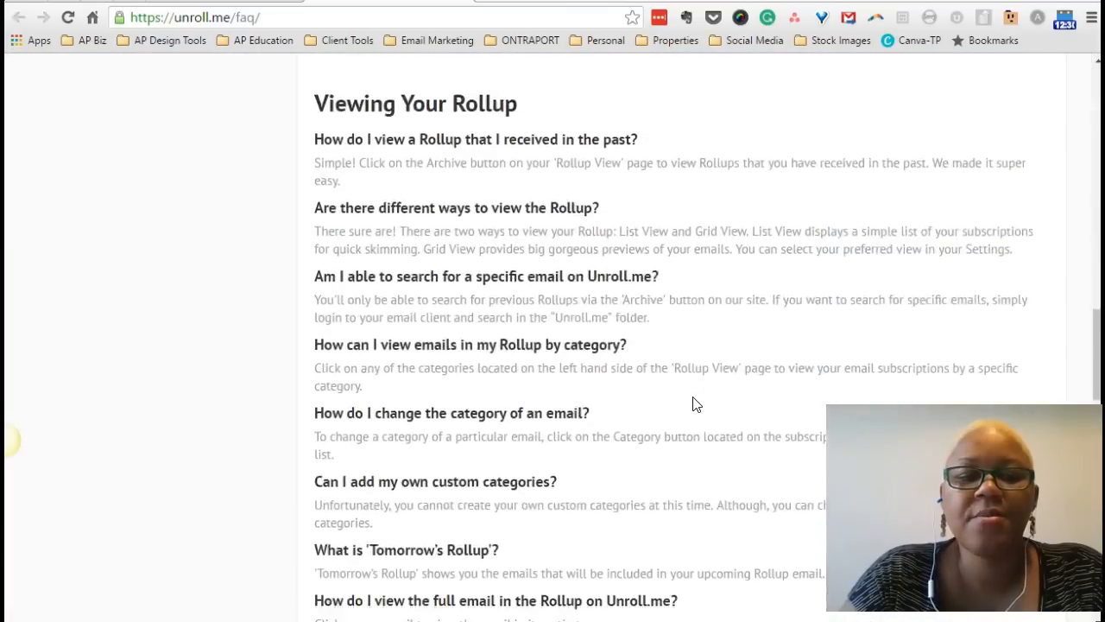
scroll(down, 3)
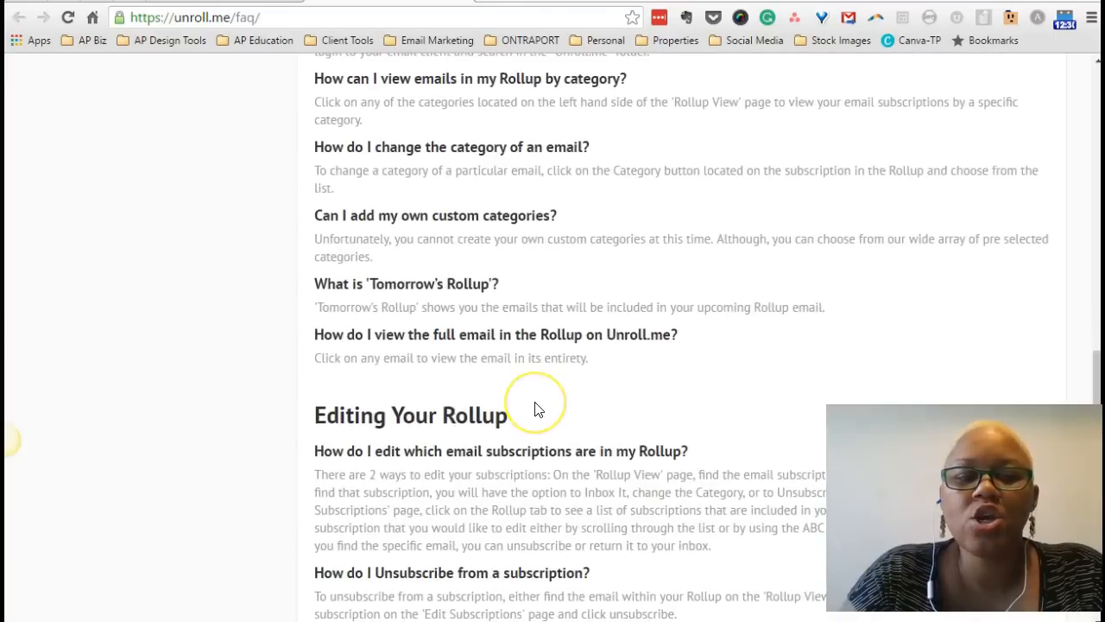
scroll(down, 3)
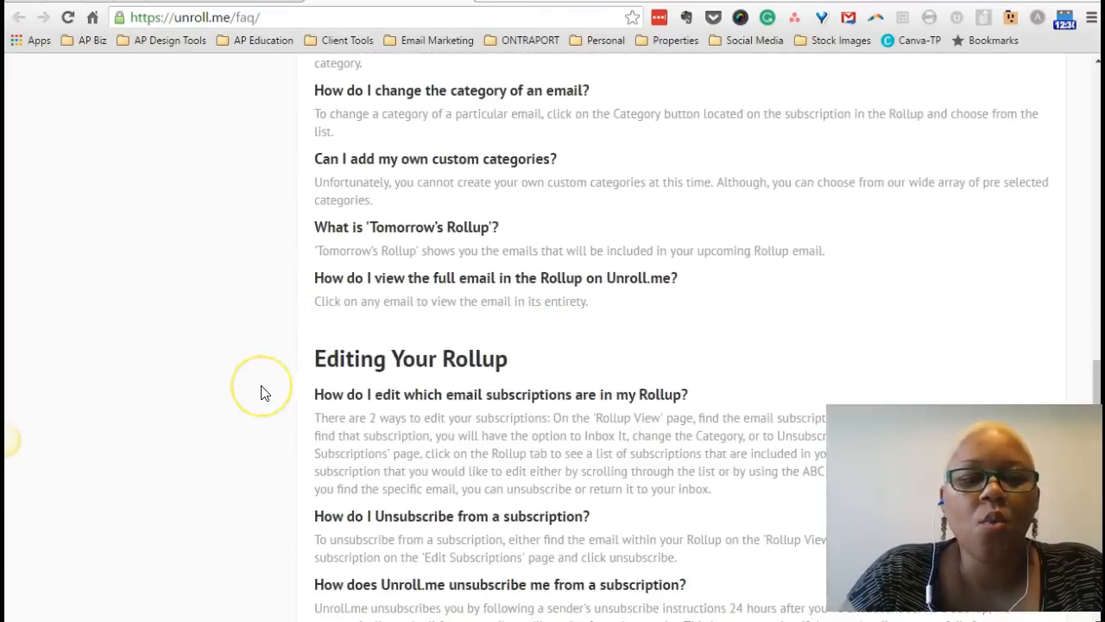
scroll(down, 3)
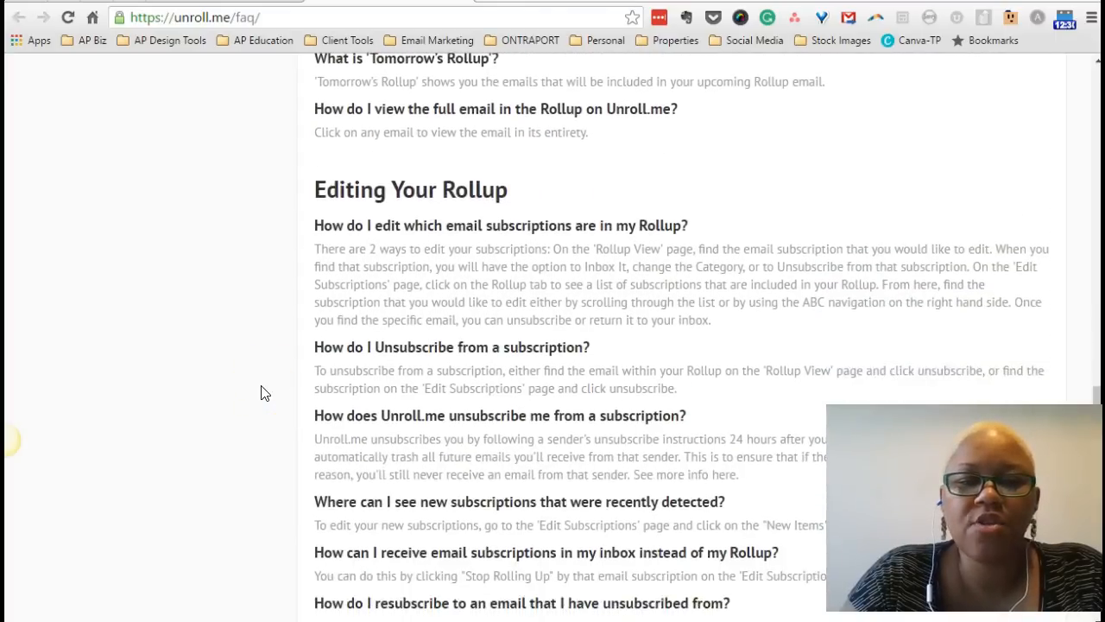
scroll(down, 3)
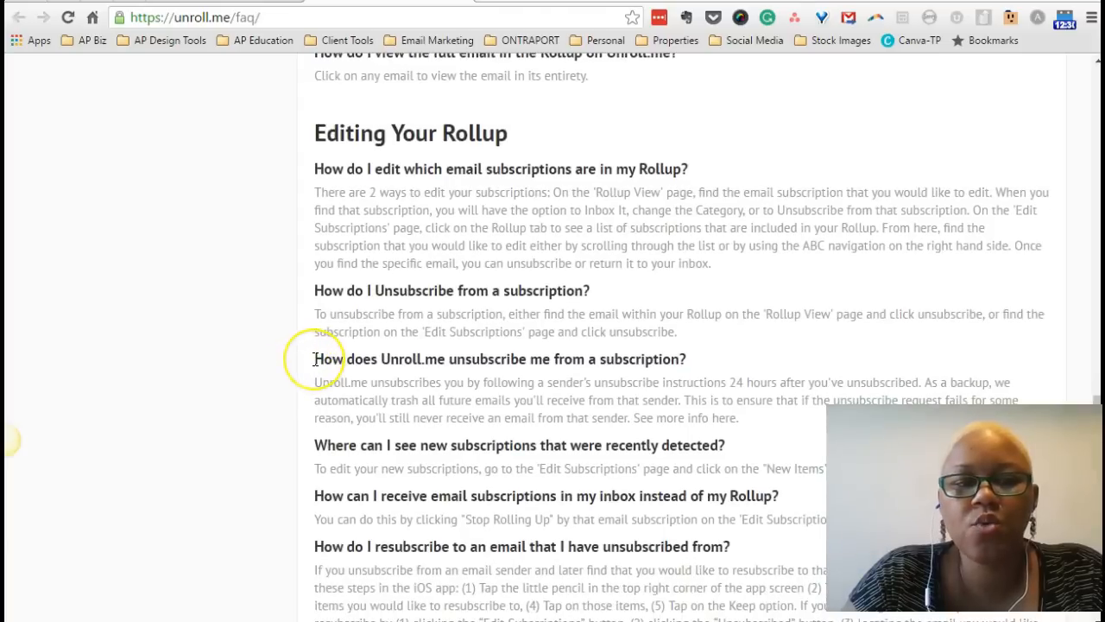
scroll(down, 3)
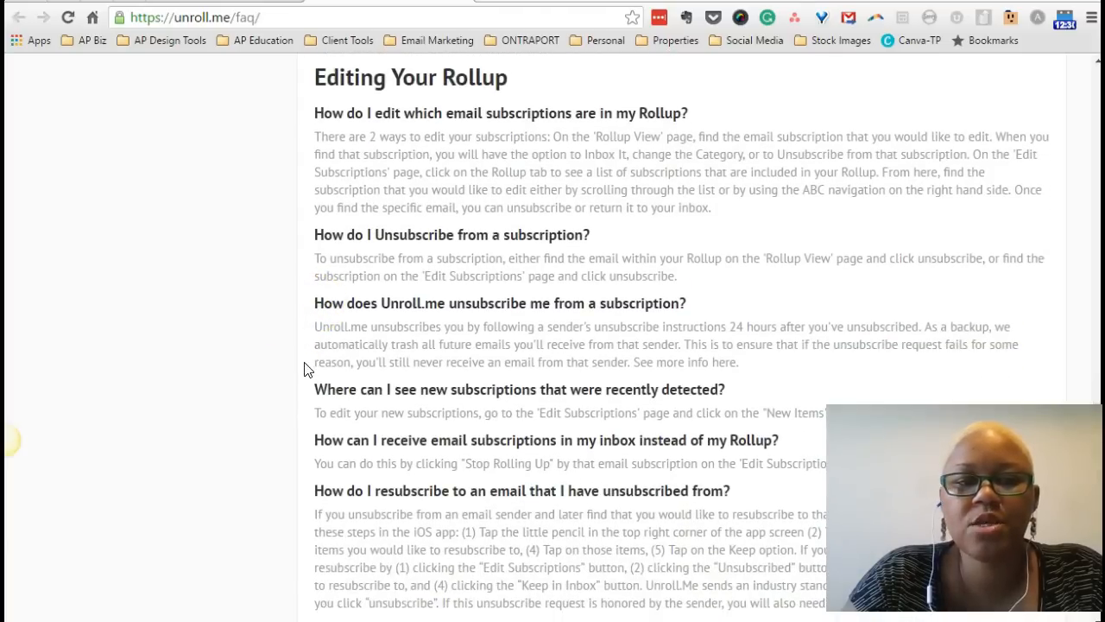
scroll(down, 3)
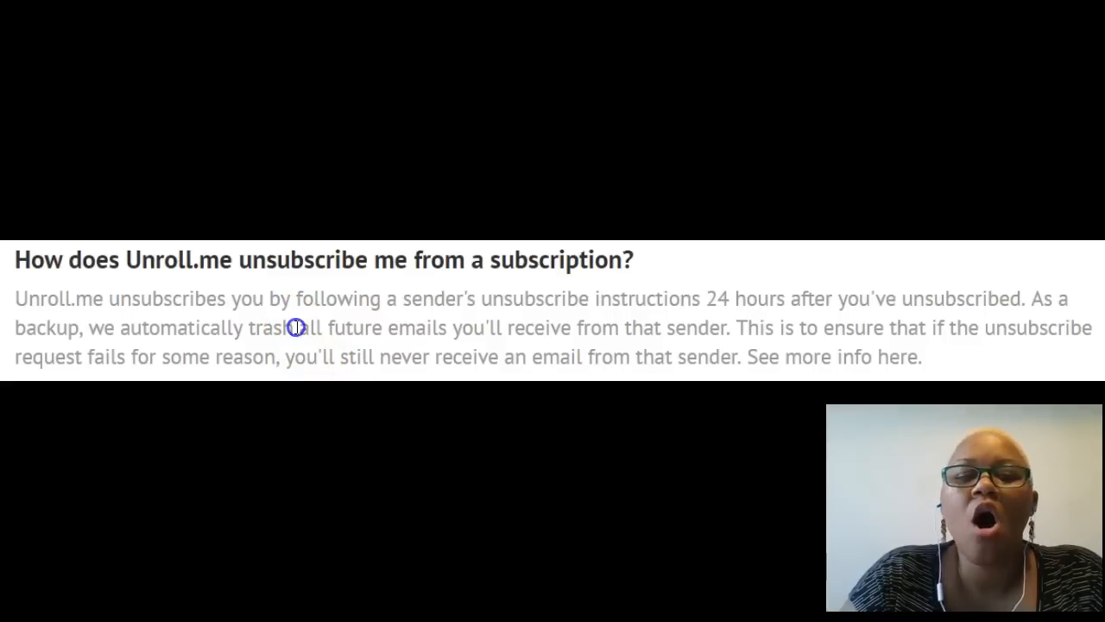
drag(294, 328, 446, 329)
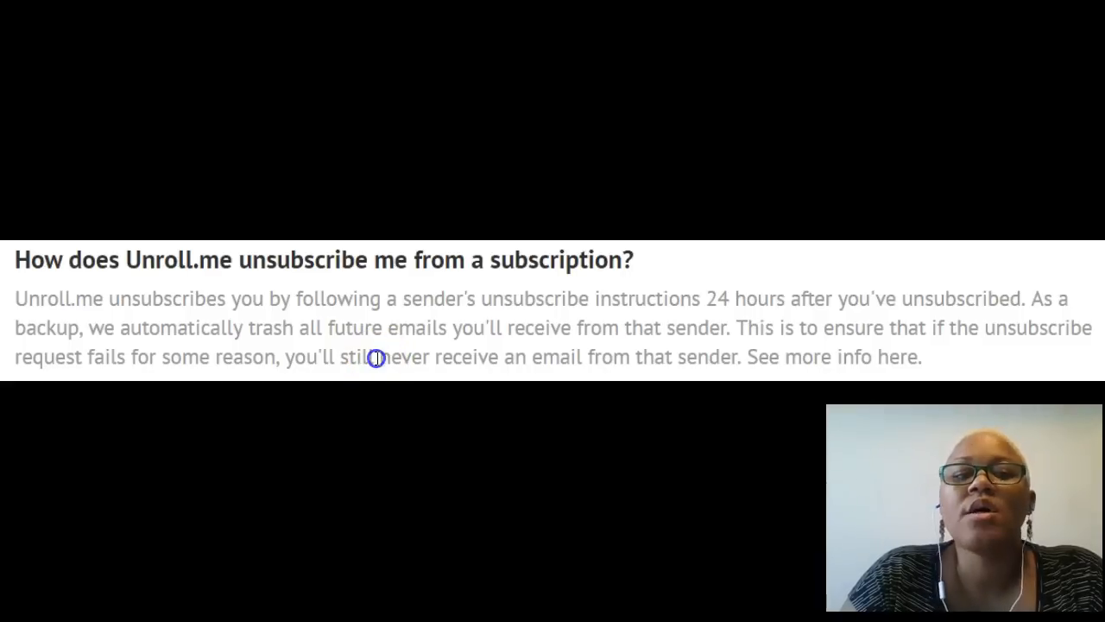
double_click(401, 356)
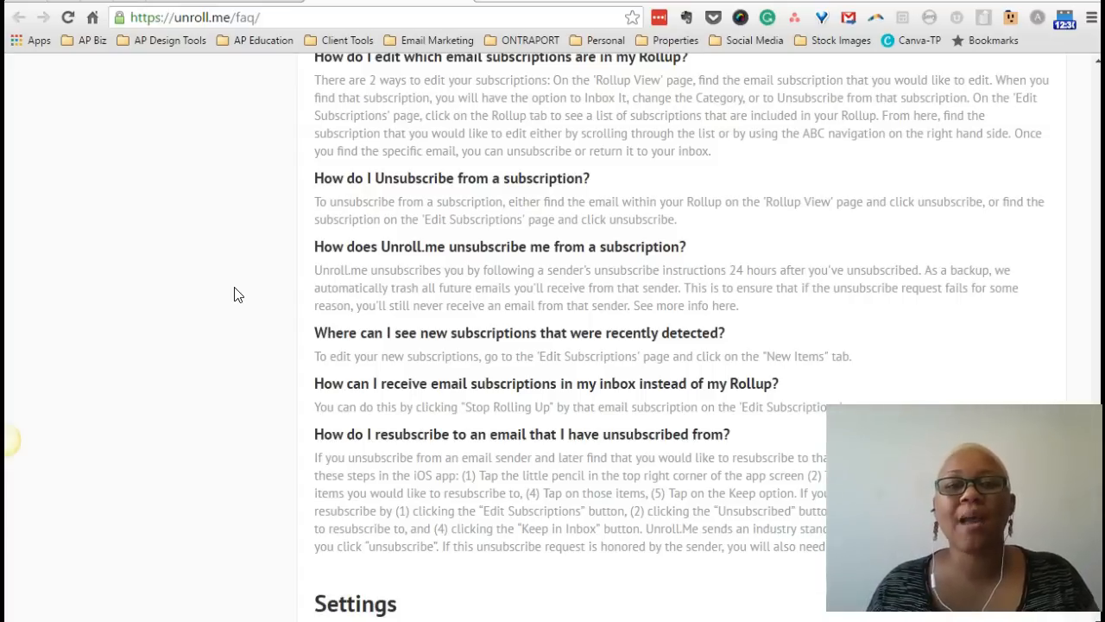
Go back from the FAQ to the cleared-subscriptions summary page
click(239, 294)
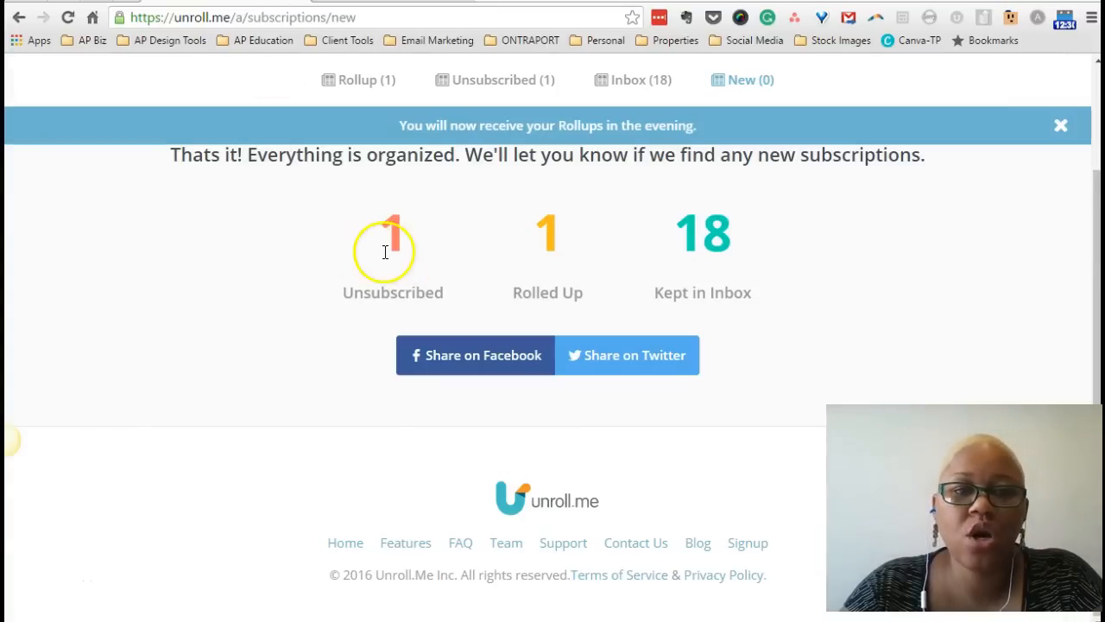
mouse_move(582, 256)
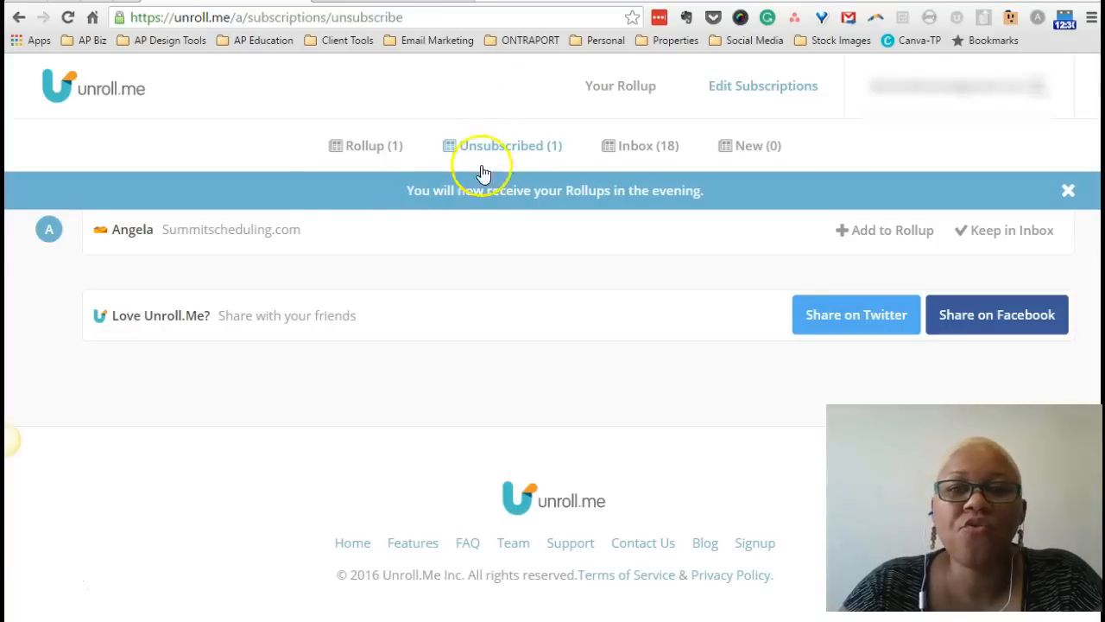
In the Unsubscribed (1) list, move the Summitscheduling.com sender back to Keep in Inbox
click(1067, 190)
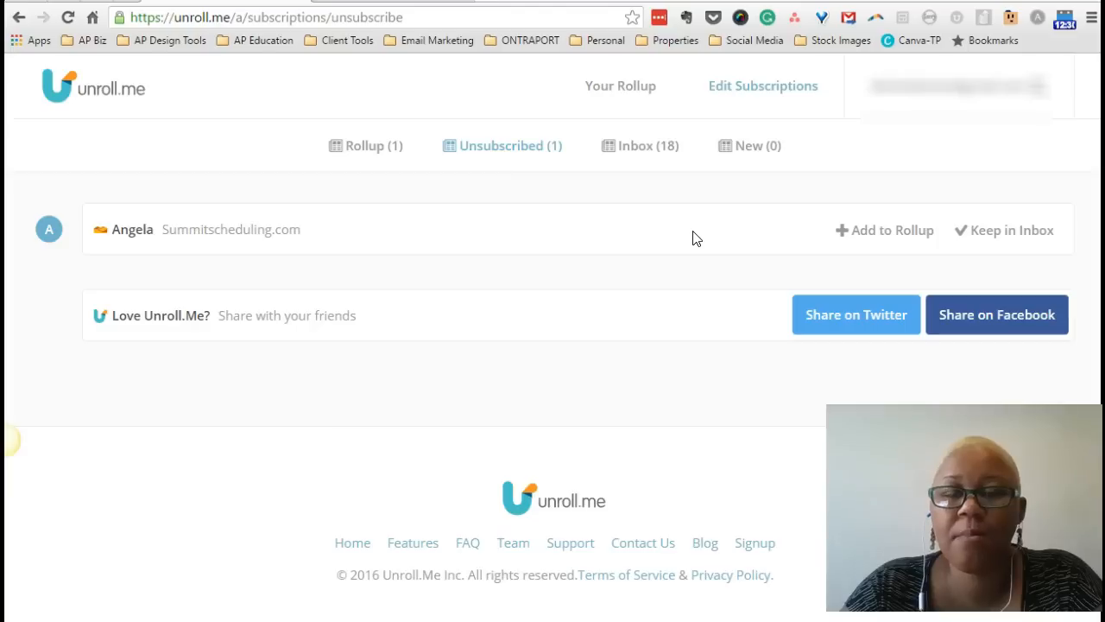
click(1003, 229)
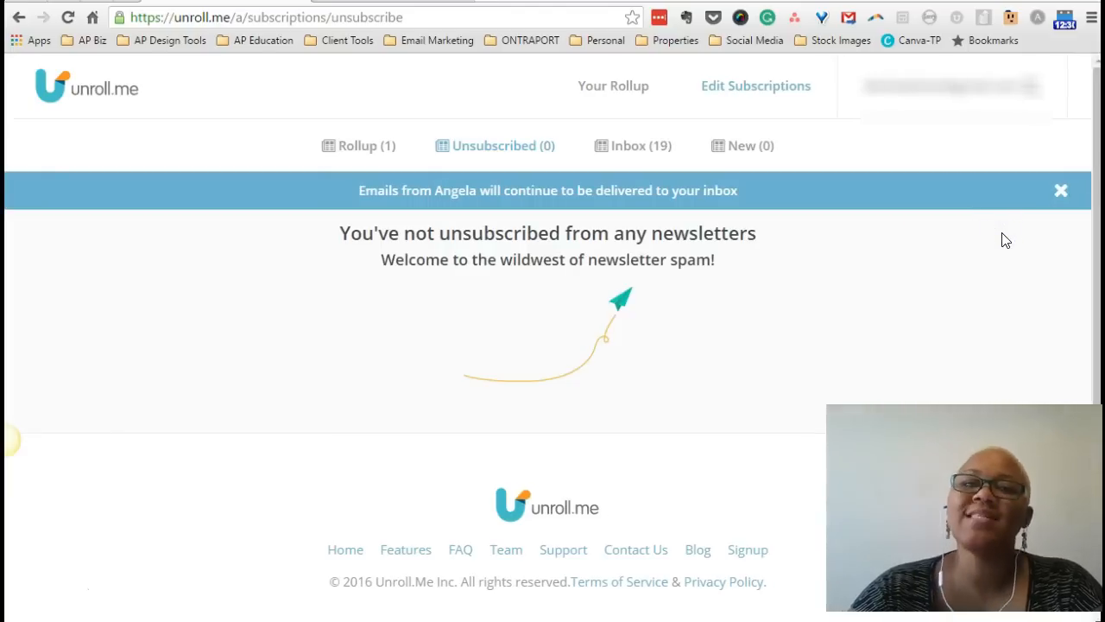
Close the banner confirming Angela's emails will keep arriving in the inbox
click(1060, 190)
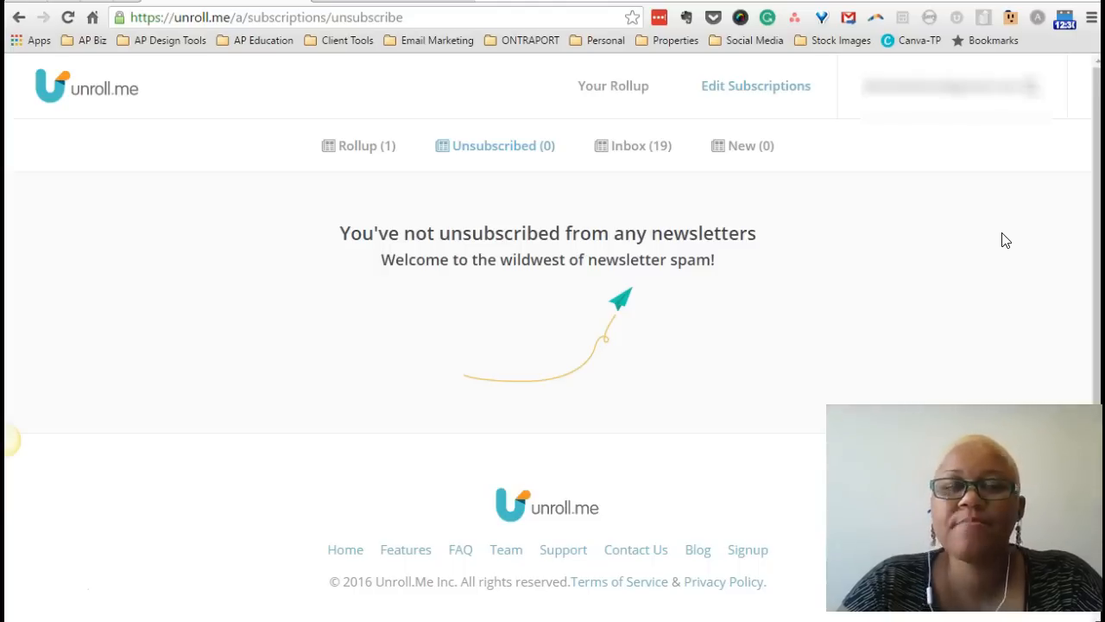
mouse_move(991, 248)
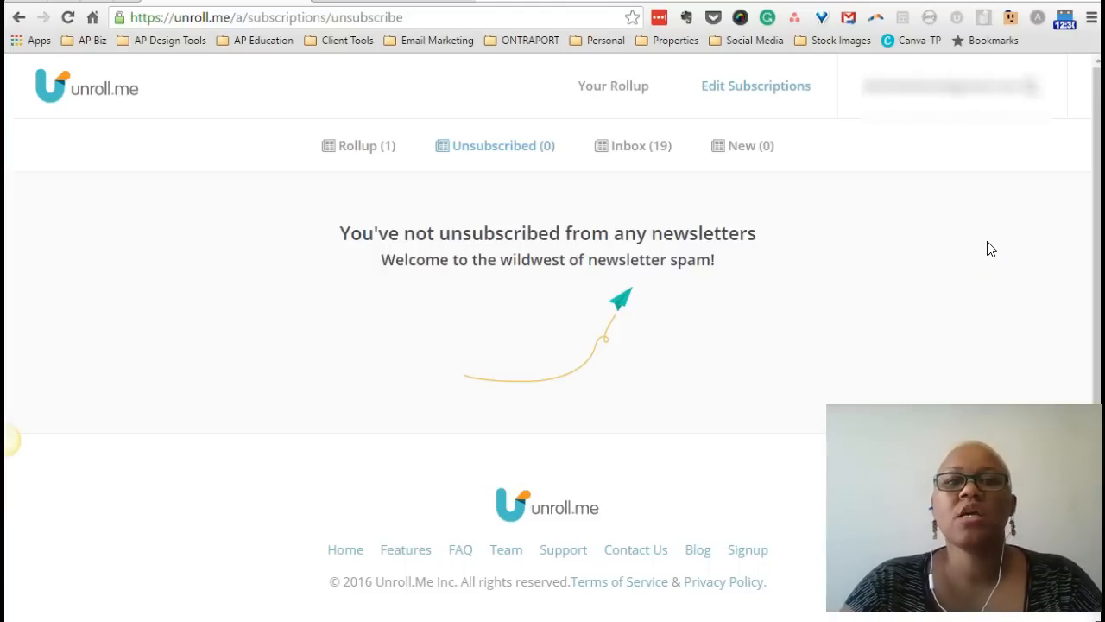